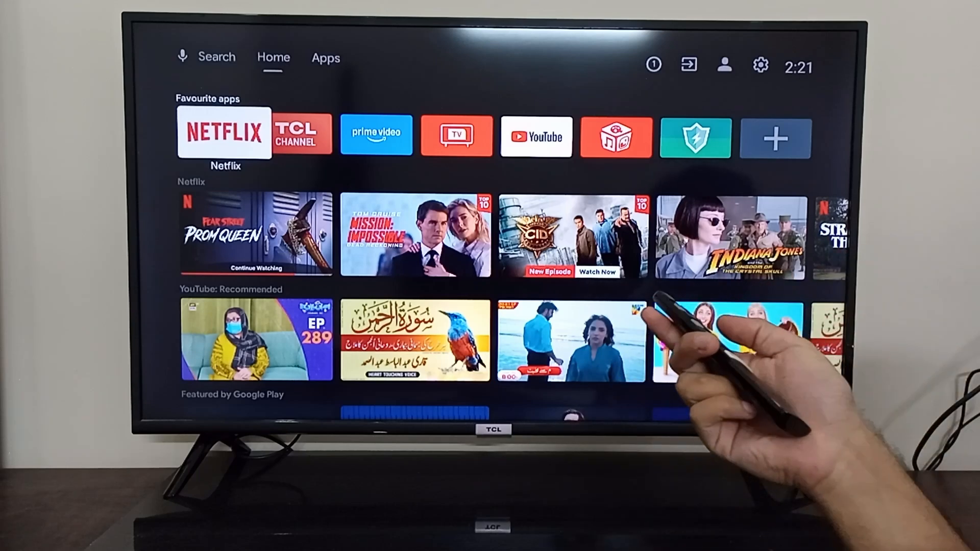
Launch File Manager+ from the Android TV home screen
{"action": "left_click", "coordinate": [325, 58]}
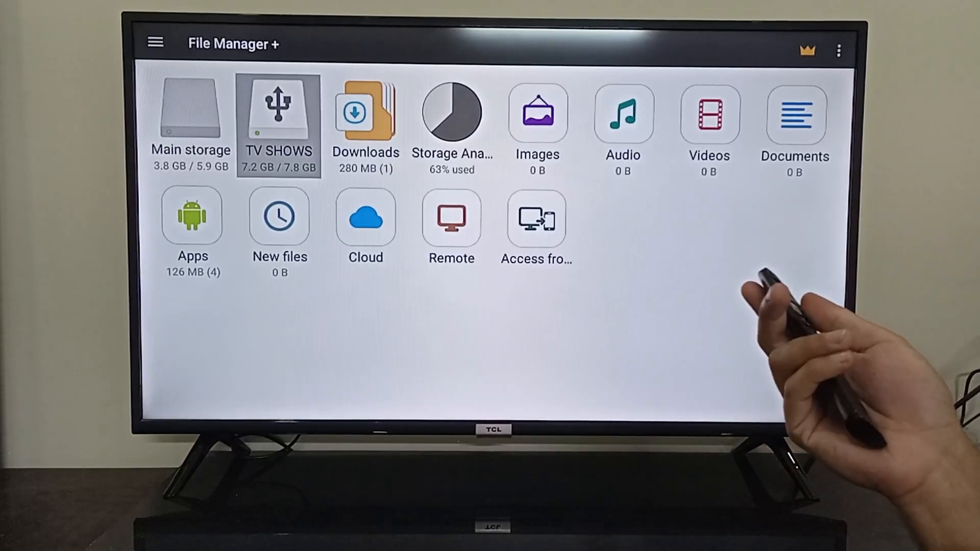
Open the TV SHOWS drive and select the Quetta District Mapcomp.mp4 video
{"action": "left_click", "coordinate": [278, 112]}
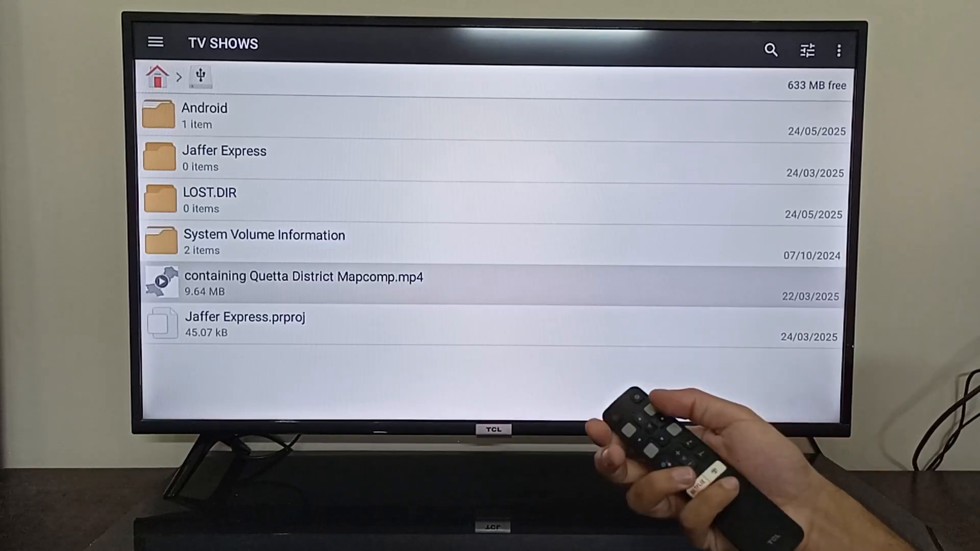
{"action": "left_click", "coordinate": [839, 50]}
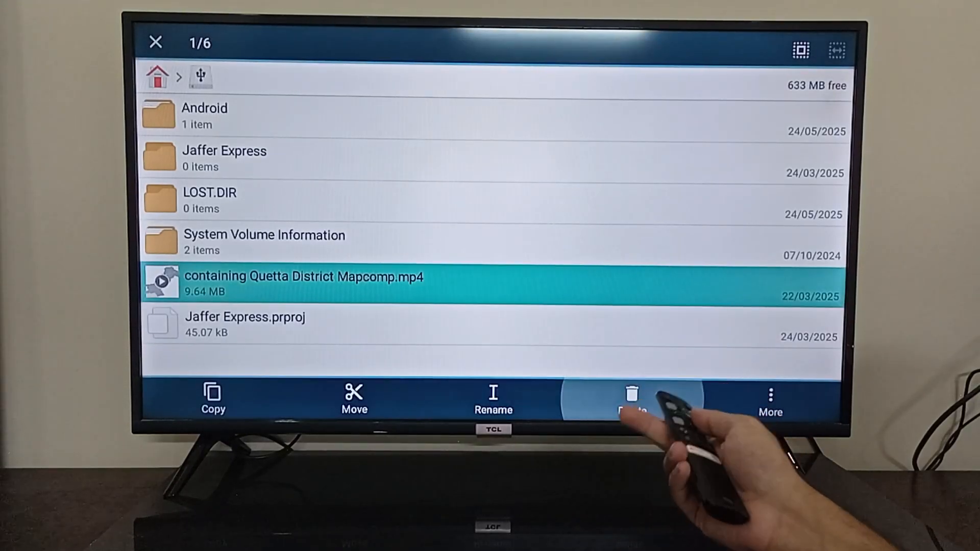
Choose More > Open with for the mp4 and browse the video player list
{"action": "left_click", "coordinate": [770, 401]}
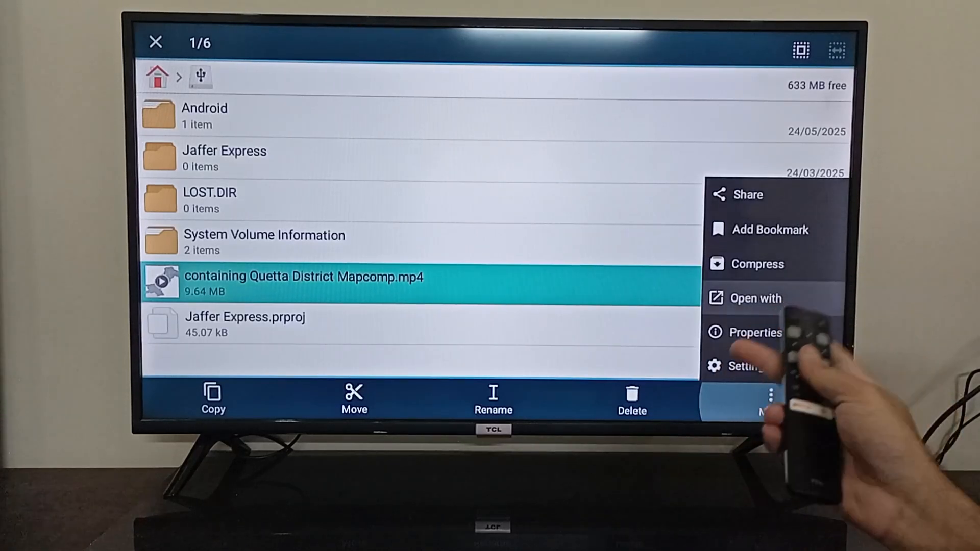
{"action": "left_click", "coordinate": [755, 298]}
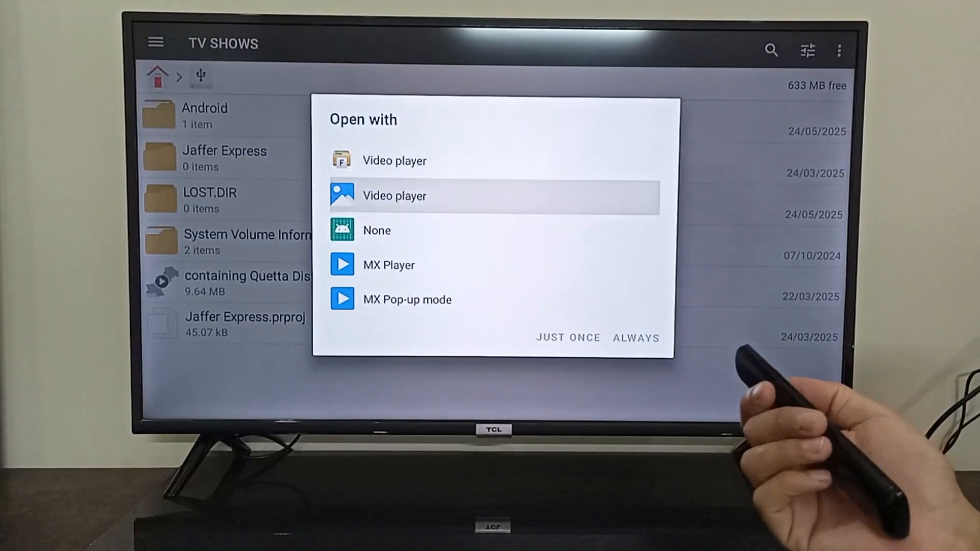
{"action": "key", "text": "Down"}
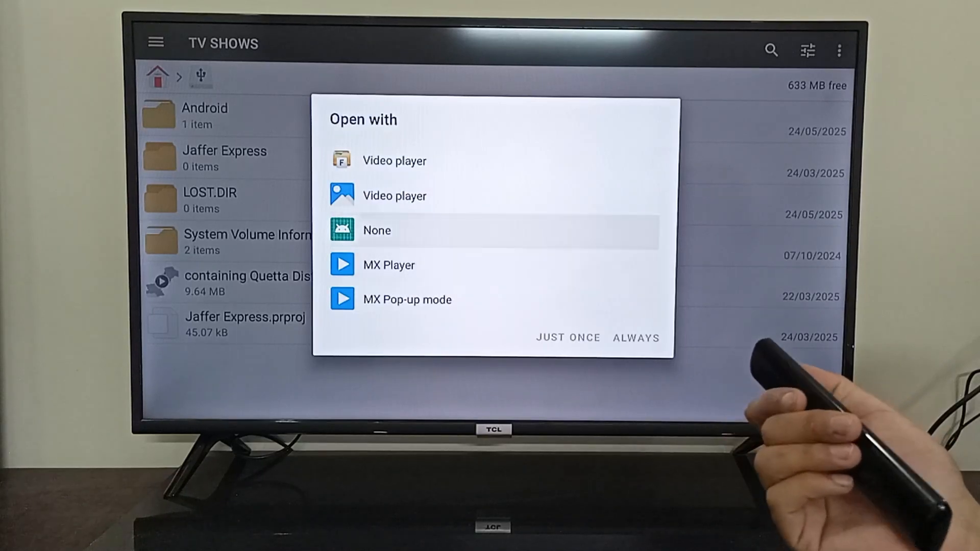